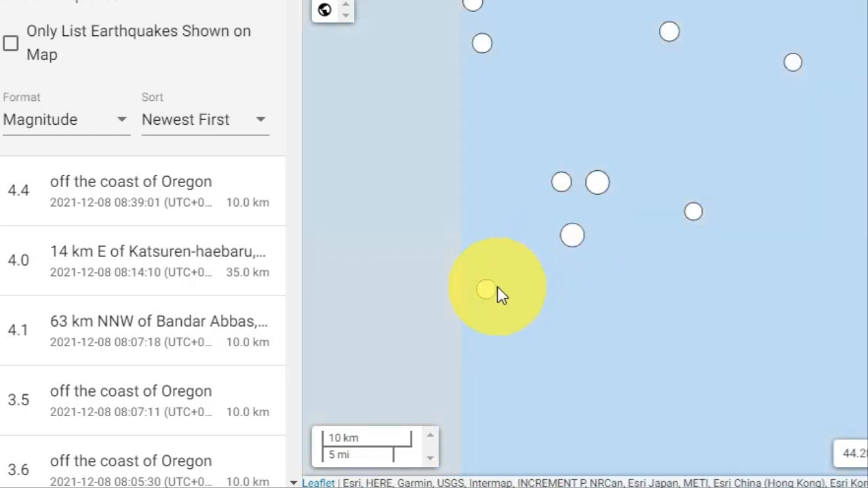
# - Inspect the M 4.7 and M 3.5 swarm quakes' details, then dismiss the M 3.5 popup
pyautogui.click(485, 290)
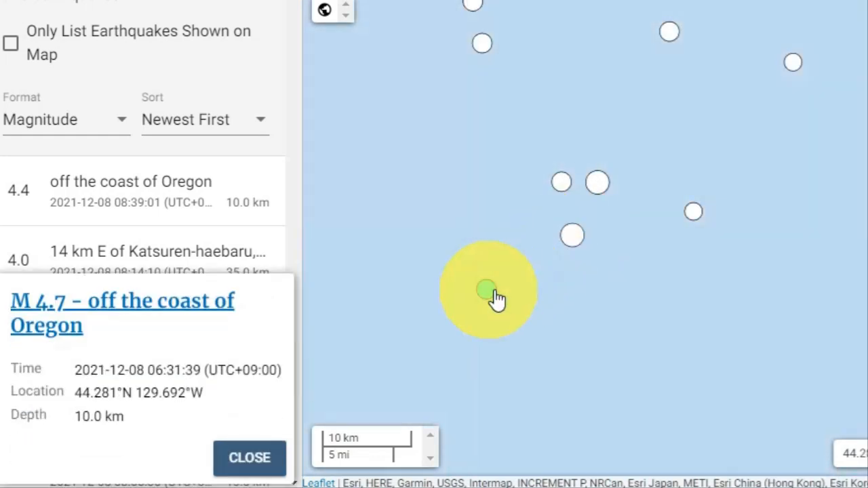
pyautogui.click(573, 236)
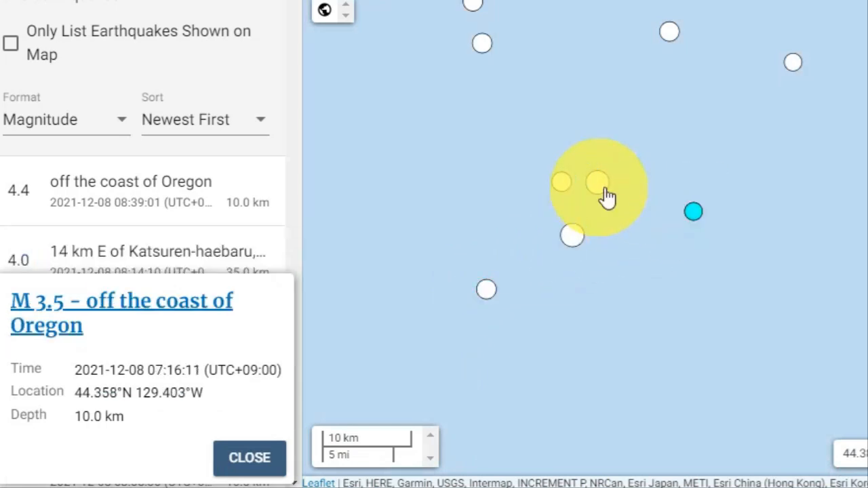
pyautogui.click(249, 459)
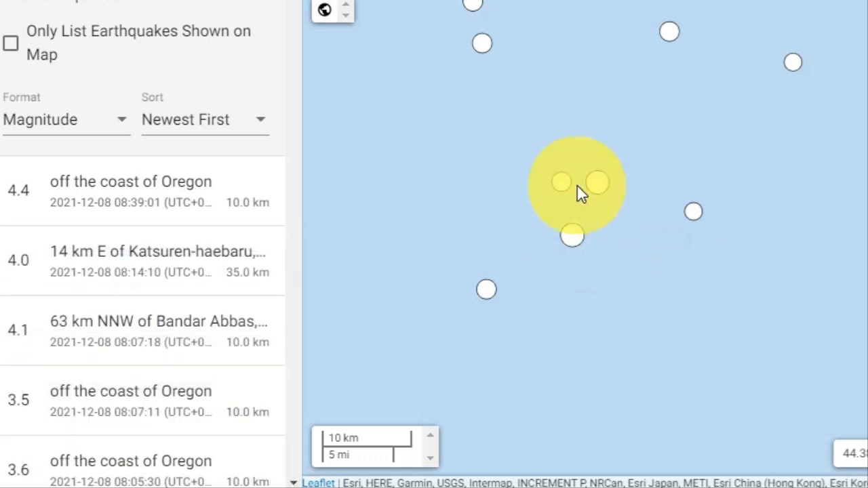
# - Inspect further swarm markers, leaving the M 4.1 quake's details shown
pyautogui.click(562, 182)
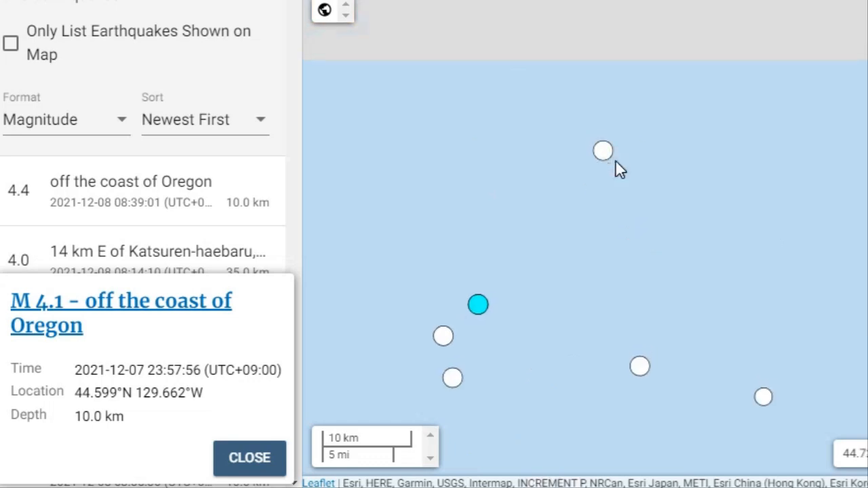
pyautogui.click(677, 218)
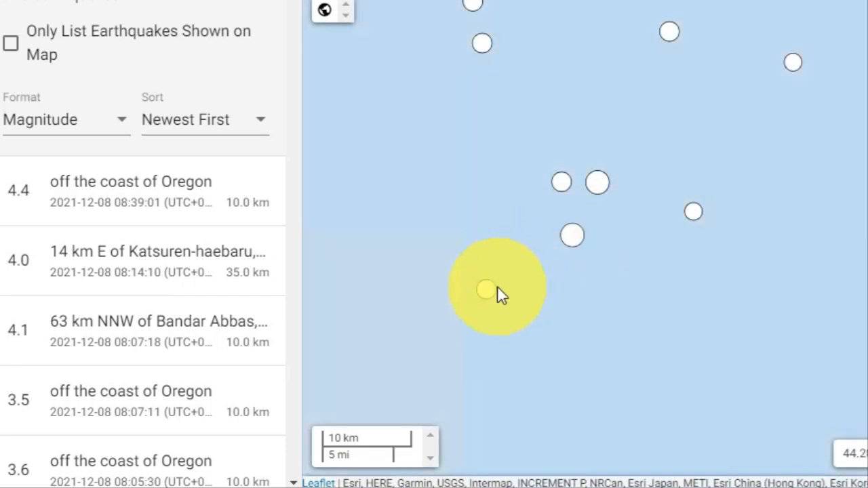
# - Inspect the M 4.7, M 3.5 and an M 4.2 quake's details in turn
pyautogui.click(486, 290)
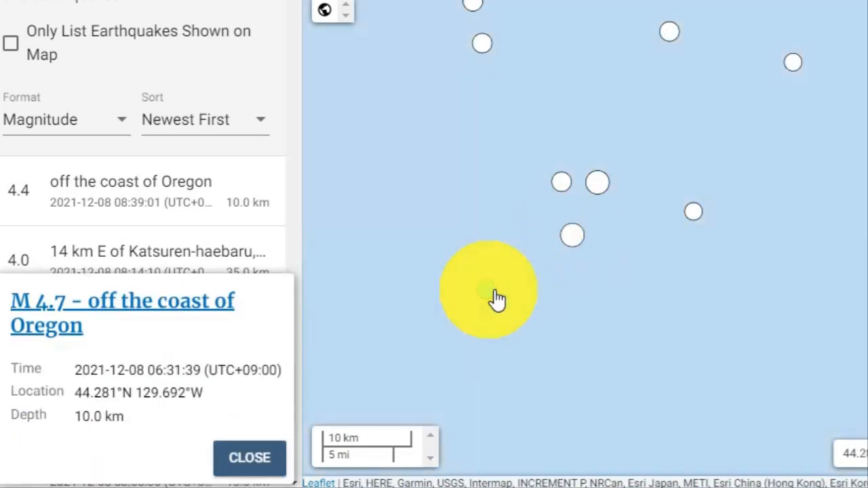
pyautogui.click(597, 228)
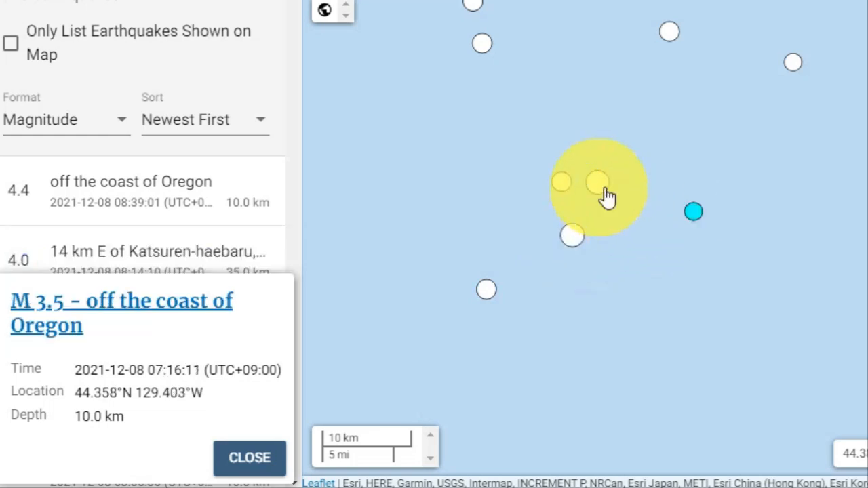
pyautogui.click(249, 458)
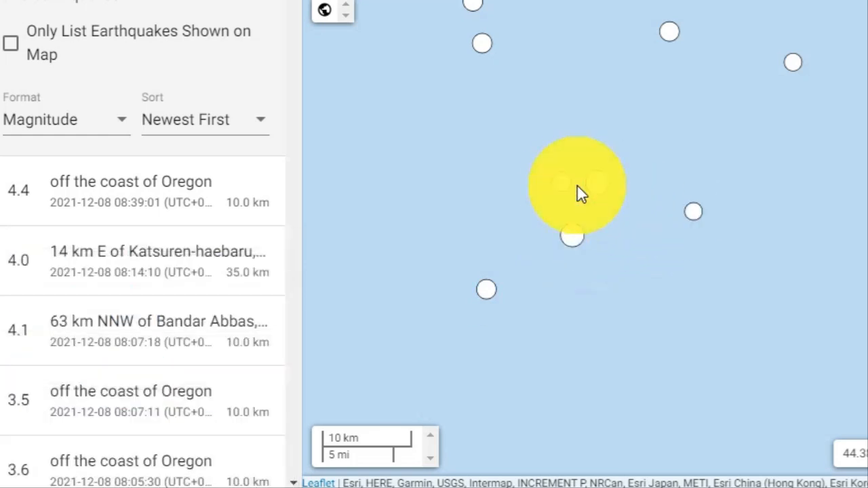
pyautogui.click(561, 182)
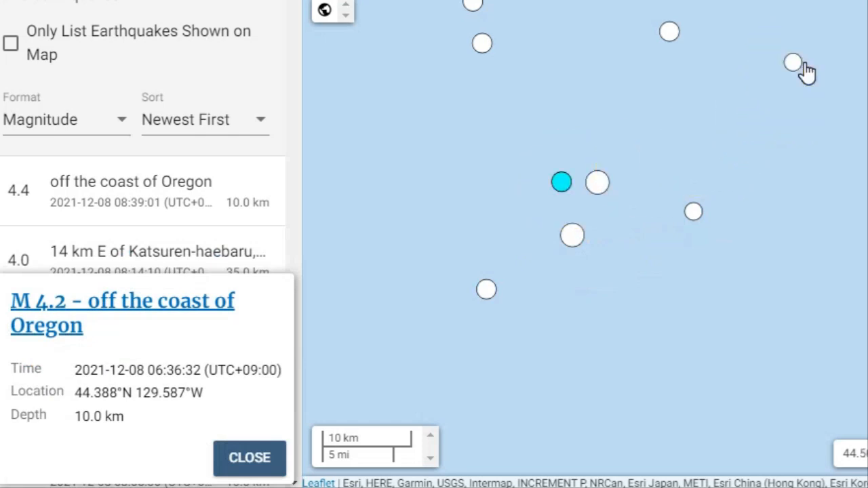
# - Inspect the M 4.4, another M 4.2 and the M 4.0 quake, leaving the M 4.0 details and felt report shown
pyautogui.click(135, 191)
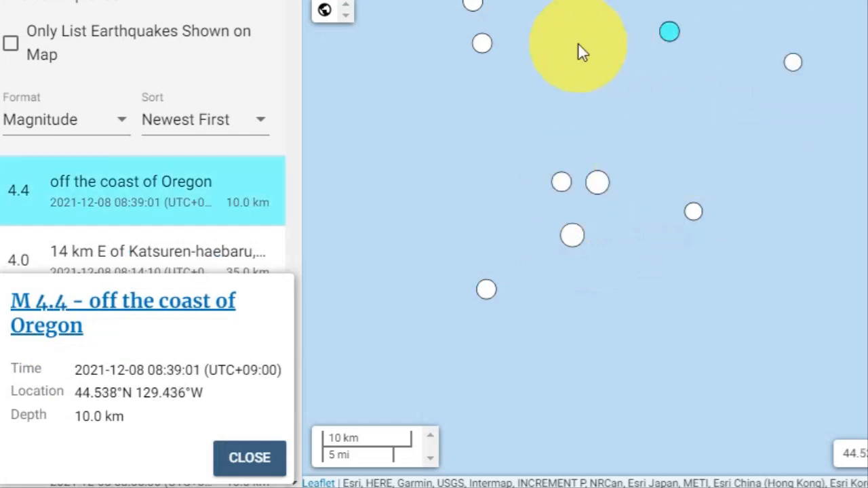
pyautogui.click(481, 14)
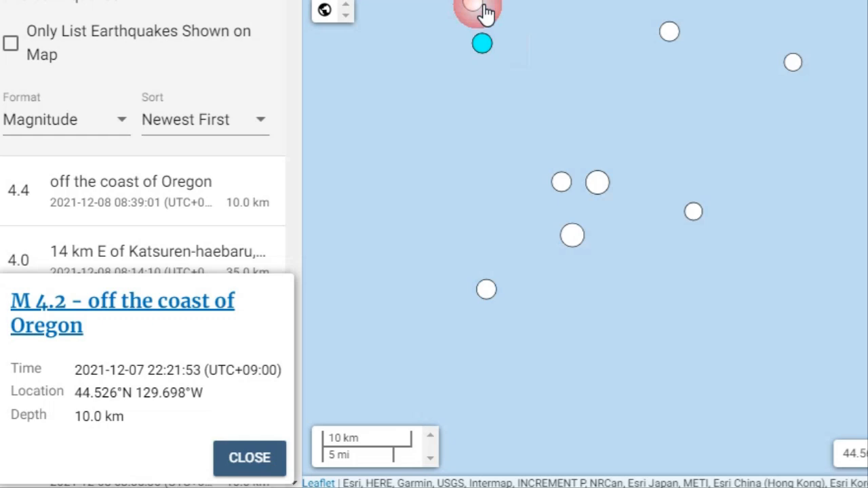
pyautogui.click(480, 8)
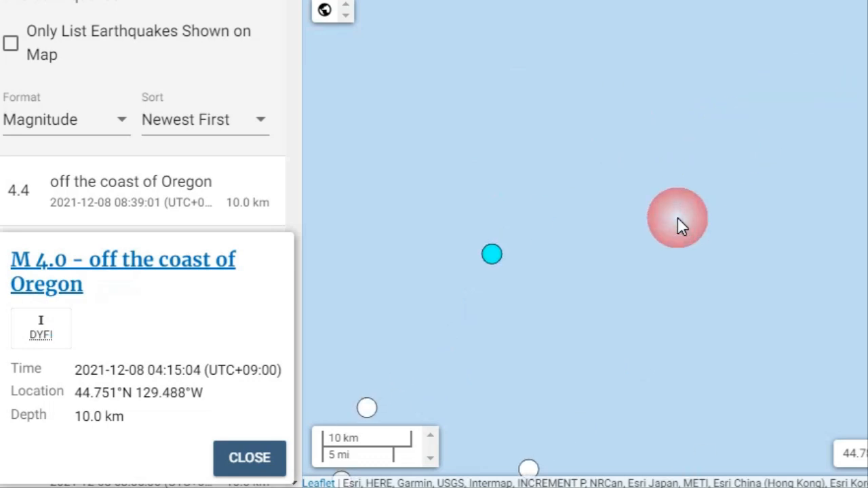
# - Zoom the map out until the whole western US shows the swarm off the Oregon coast
pyautogui.scroll(-3)
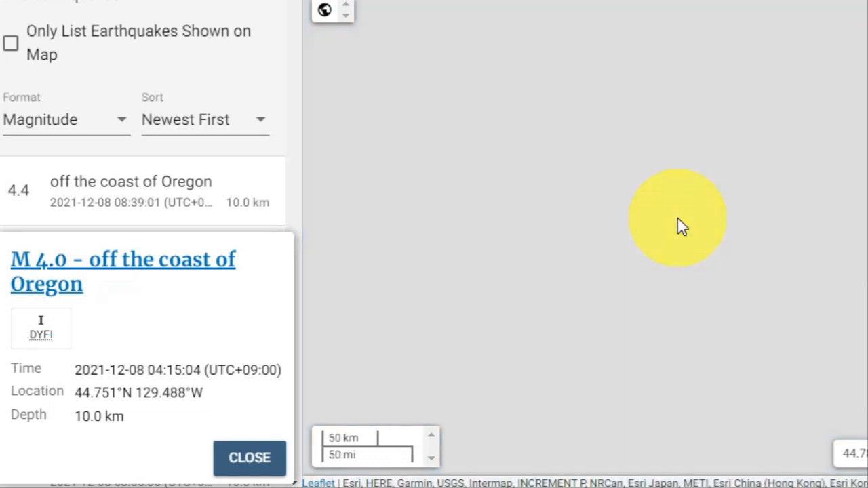
pyautogui.scroll(-3)
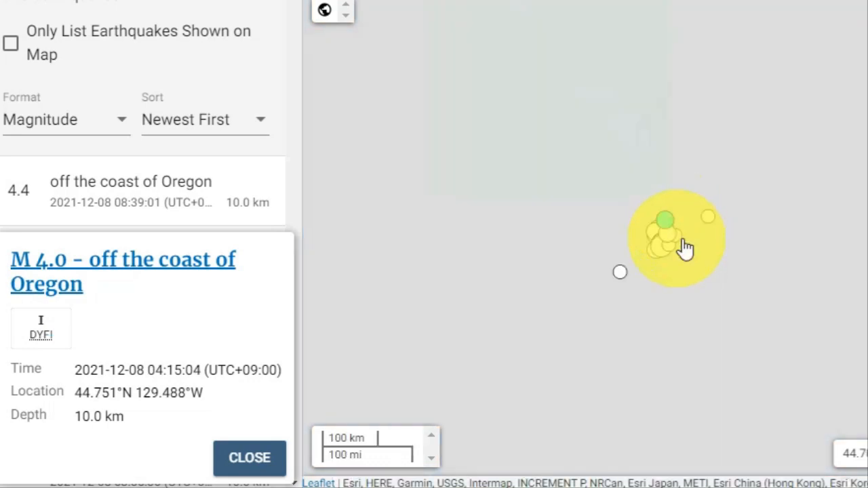
pyautogui.scroll(-3)
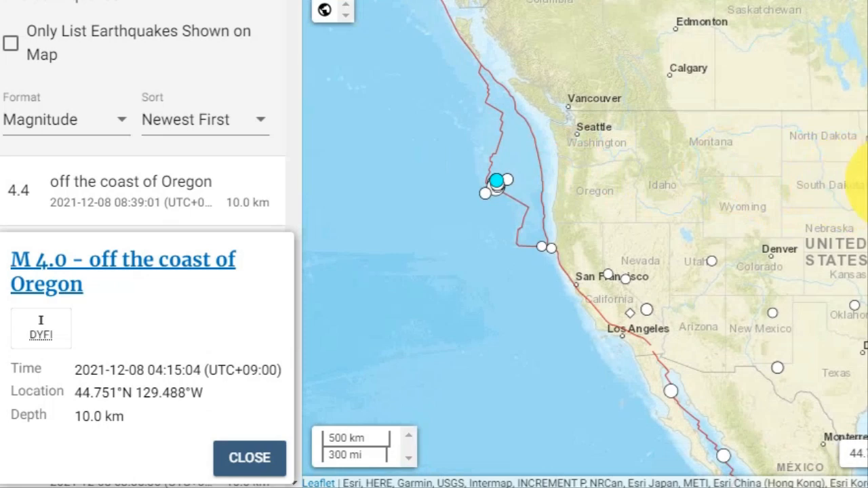
pyautogui.moveTo(534, 192)
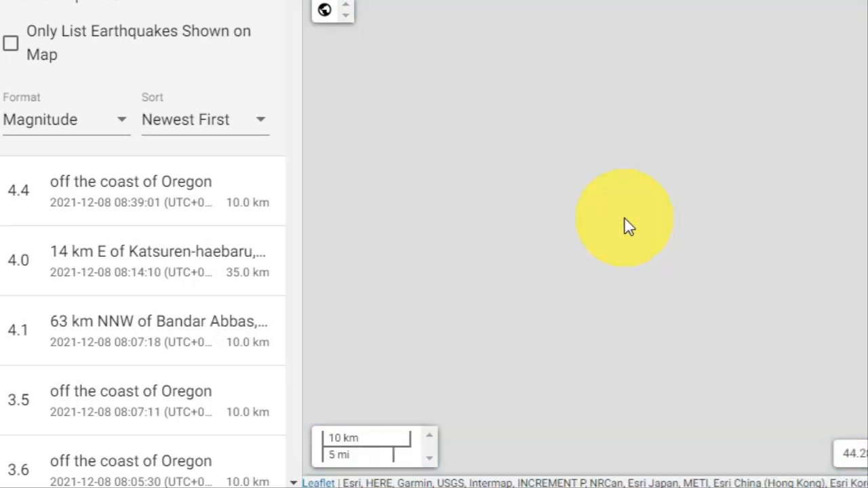
# - Inspect the M 4.7, M 5.5 main event and an M 4.2 quake's details in turn
pyautogui.click(488, 290)
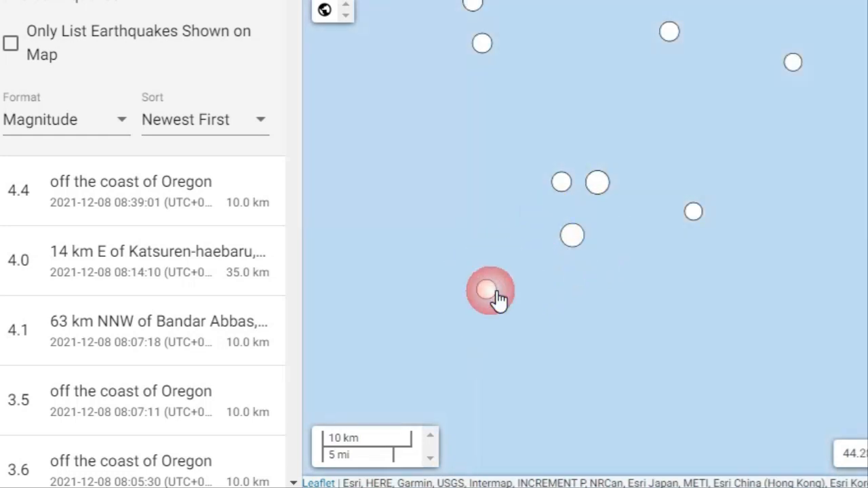
pyautogui.click(572, 236)
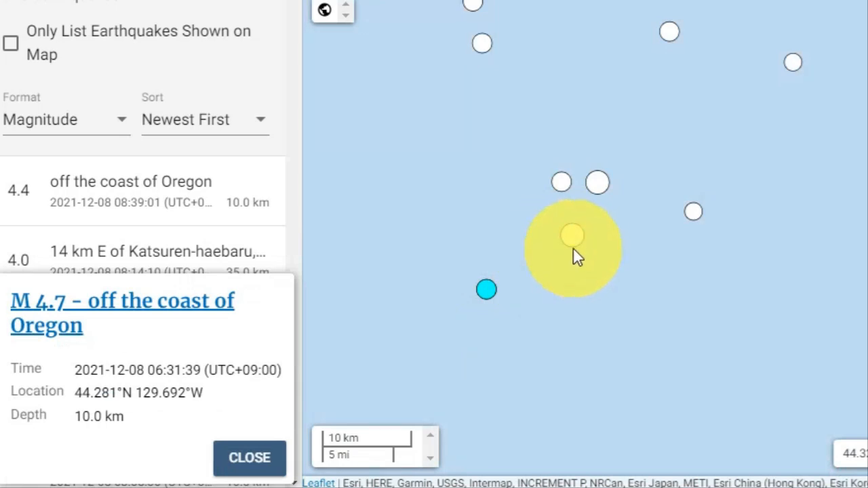
pyautogui.click(693, 212)
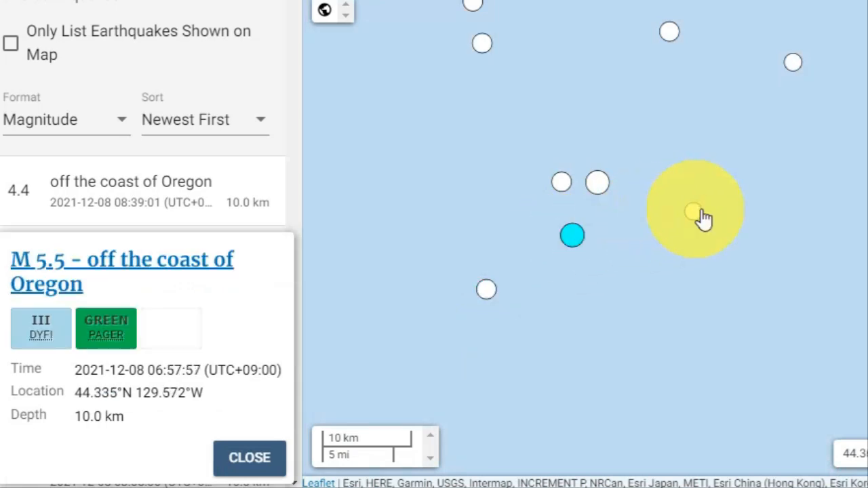
pyautogui.click(572, 183)
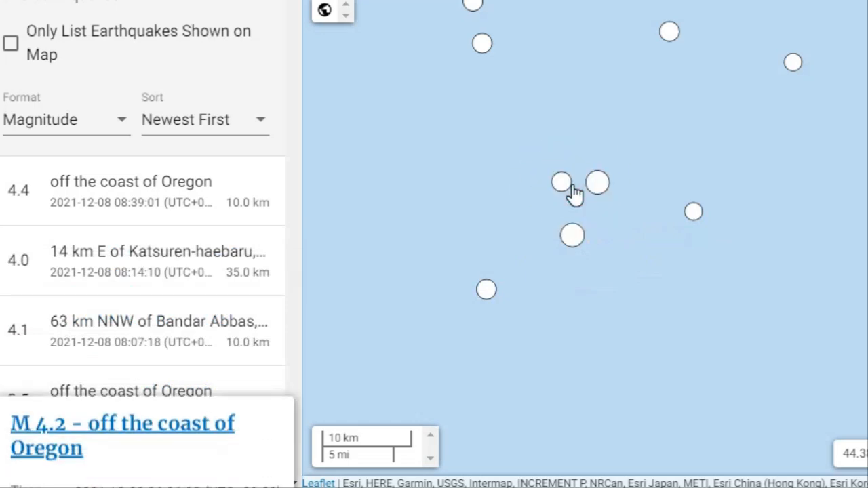
# - Inspect the M 3.5, M 4.4 and M 4.3 quakes, then close the details popup
pyautogui.click(670, 32)
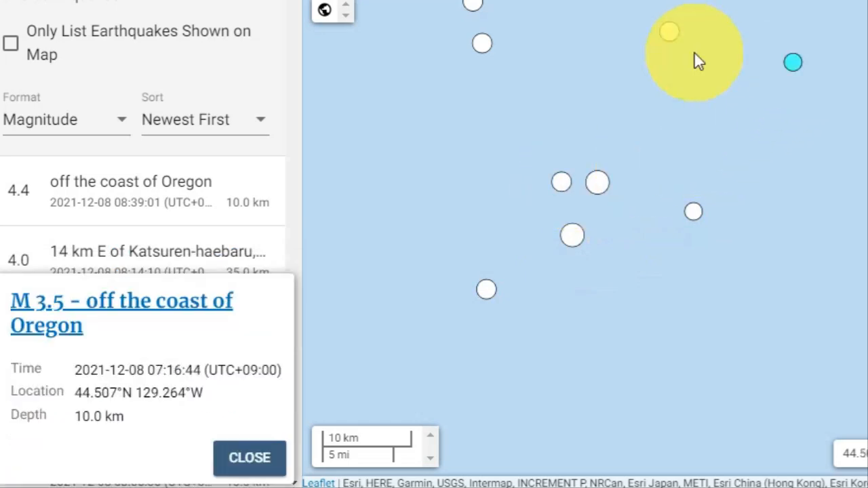
pyautogui.click(670, 33)
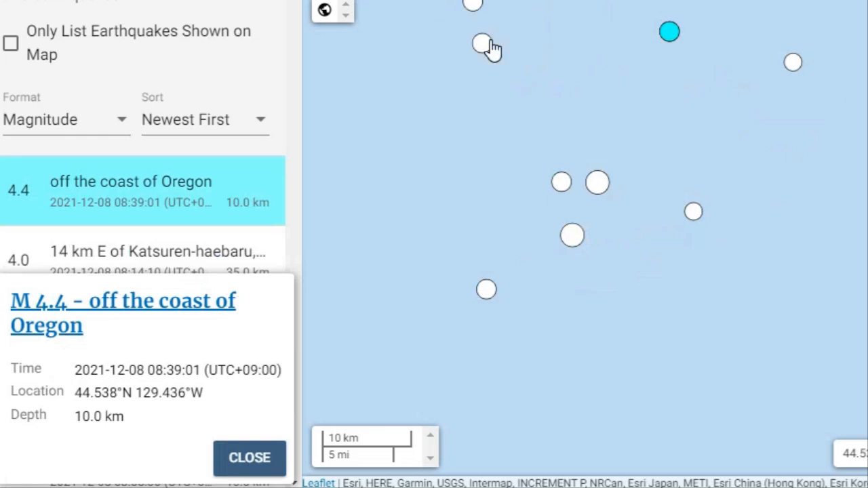
pyautogui.click(483, 44)
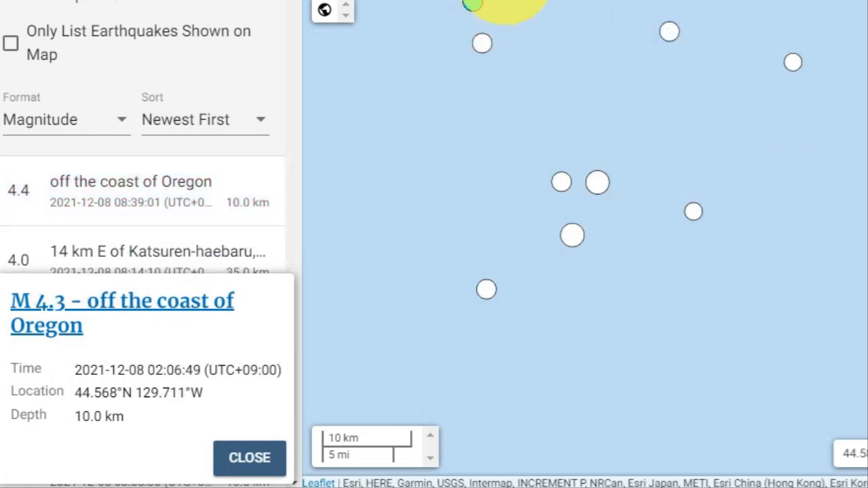
pyautogui.click(597, 182)
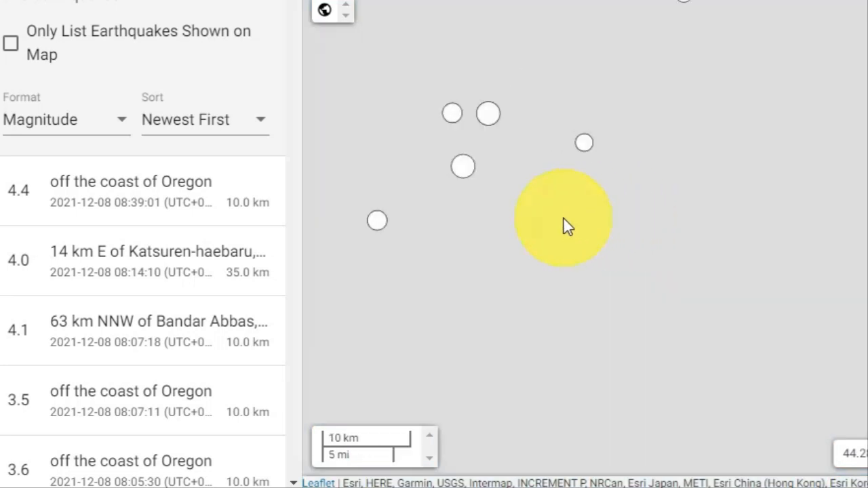
# - Recentre the swarm cluster and check the M 3.5 quake's details, then dismiss them
pyautogui.moveTo(568, 225); pyautogui.dragTo(531, 277)
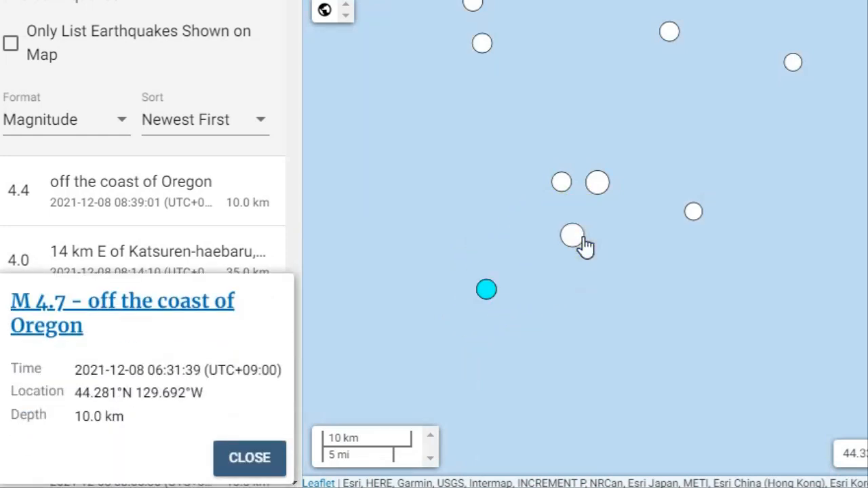
pyautogui.click(693, 211)
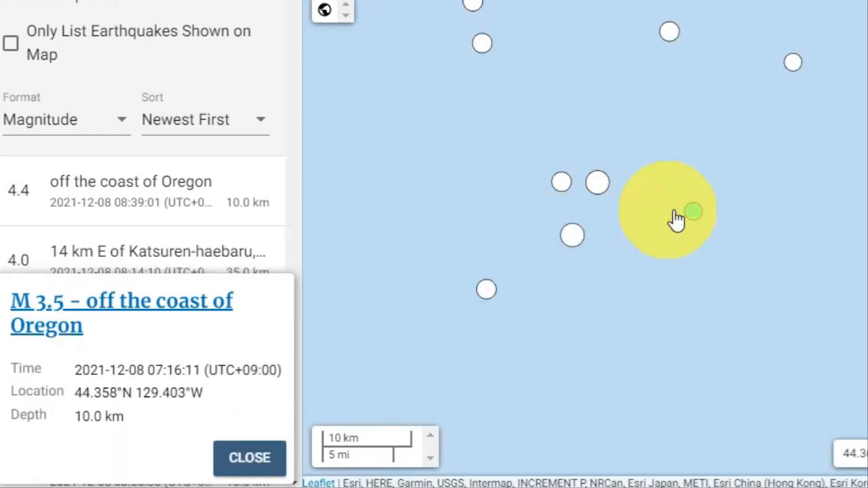
pyautogui.click(250, 458)
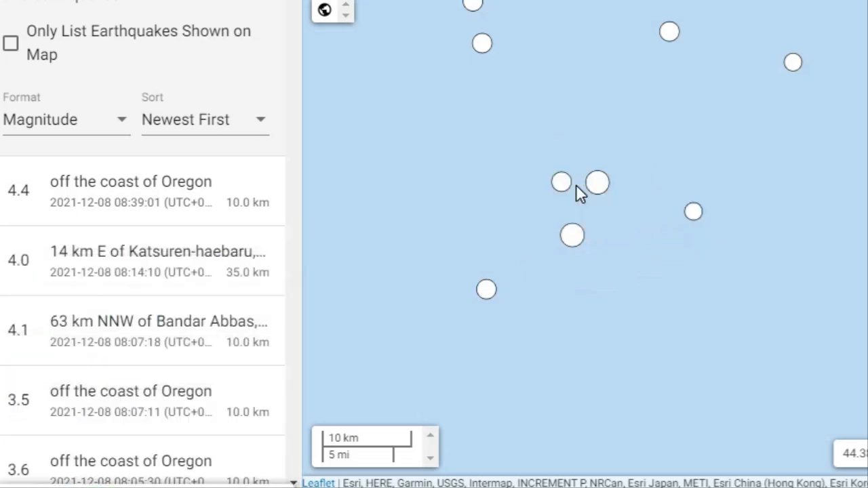
# - Inspect the M 4.2 quake and the M 4.0 quake with its felt report
pyautogui.click(562, 181)
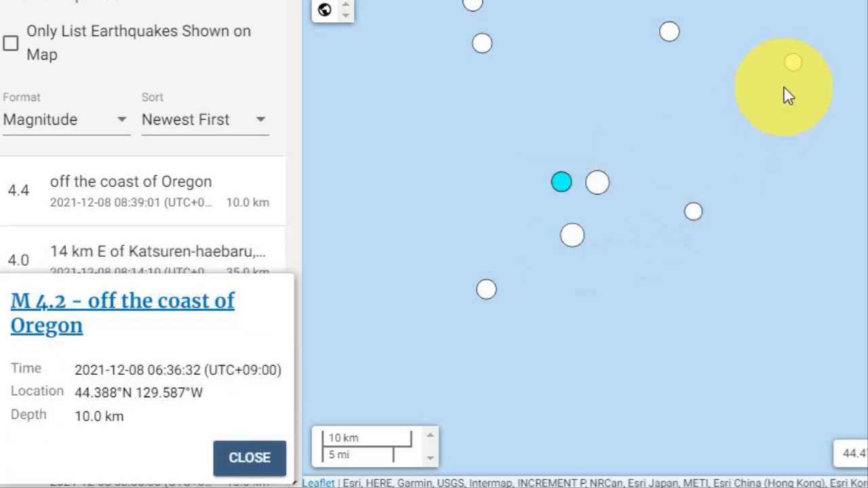
pyautogui.click(671, 40)
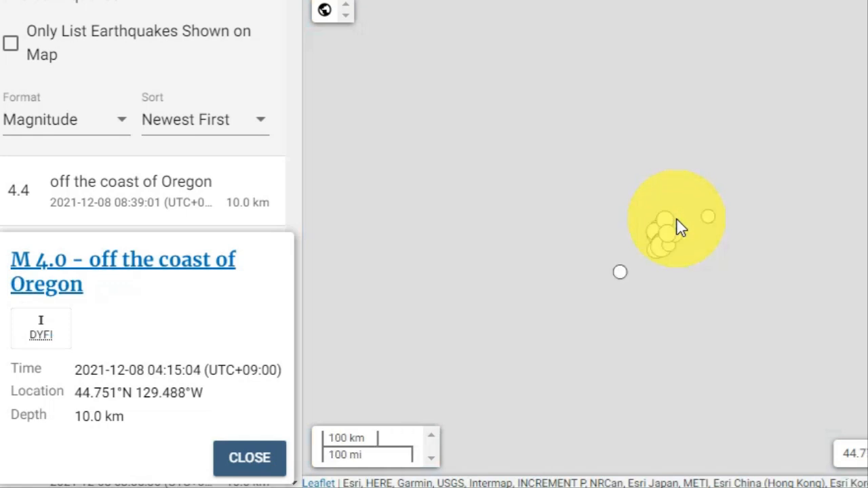
# - Zoom the map so the swarm cluster beside the plate boundary off Oregon fills the view at 50 km scale
pyautogui.scroll(-3)
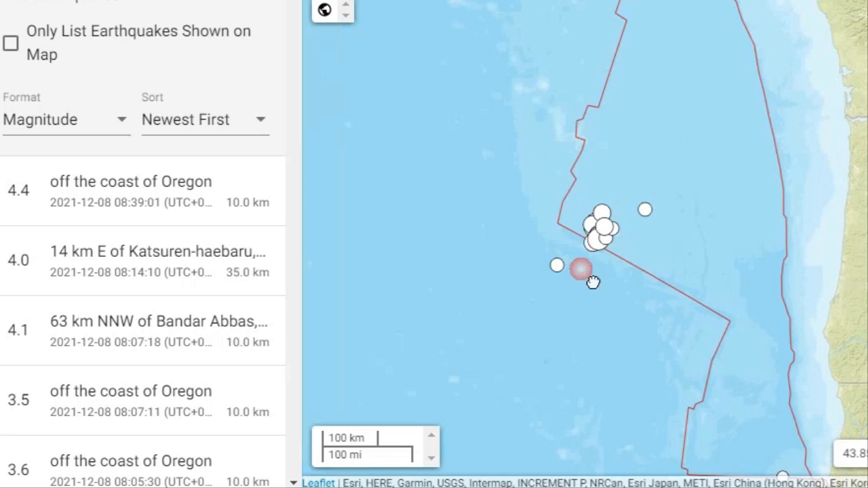
pyautogui.scroll(3)
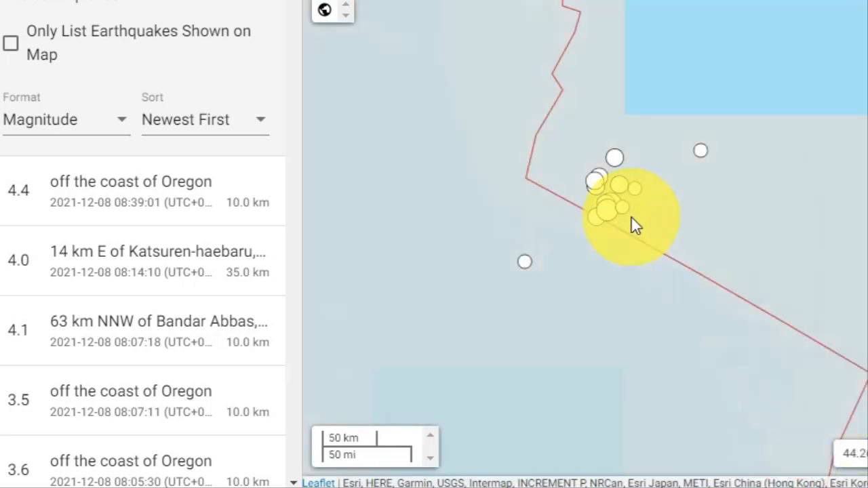